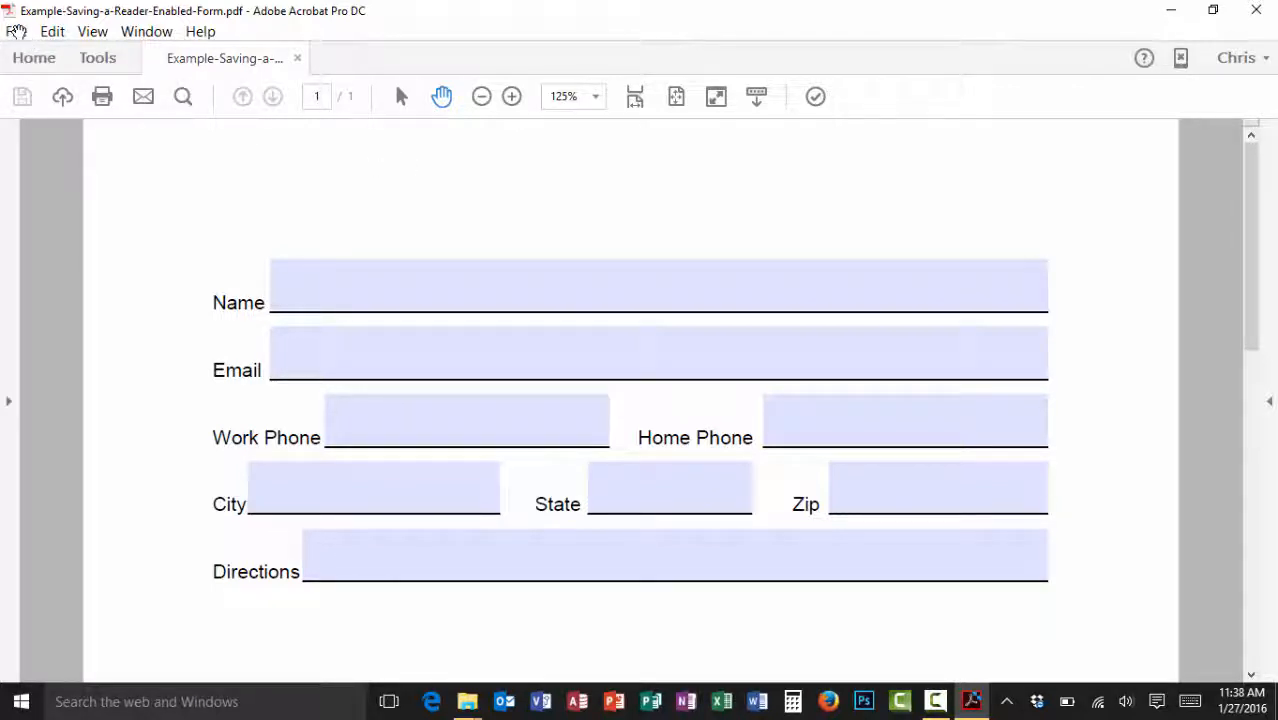
Step: Choose File > Save as Other > Reader Extended PDF > Enable More Tools for the form
{"action": "left_click", "coordinate": [16, 32]}
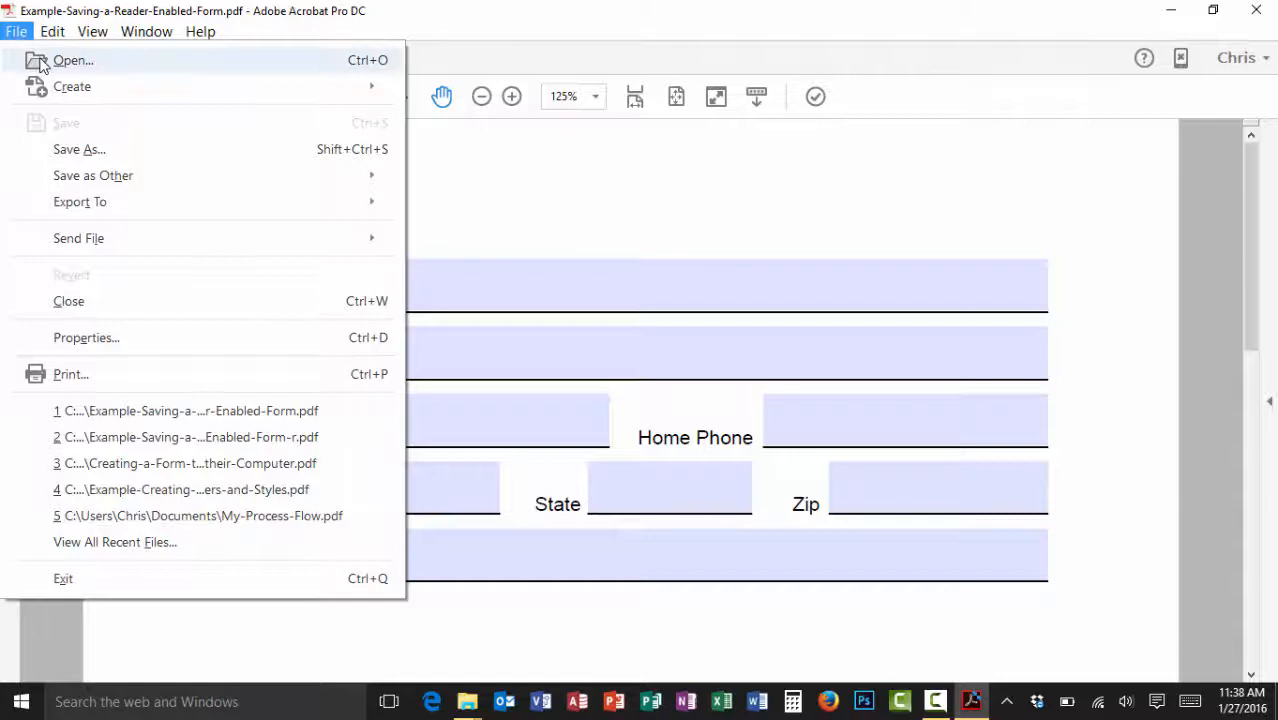
{"action": "mouse_move", "coordinate": [92, 176]}
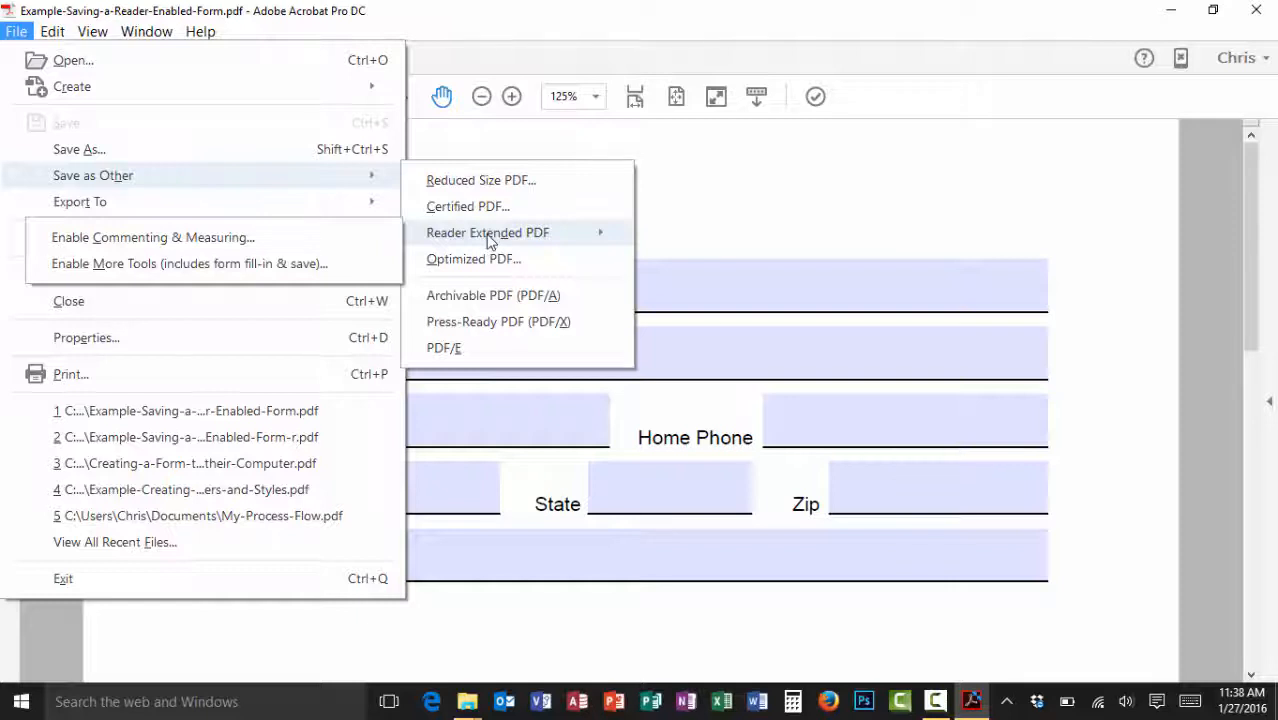
{"action": "mouse_move", "coordinate": [344, 228]}
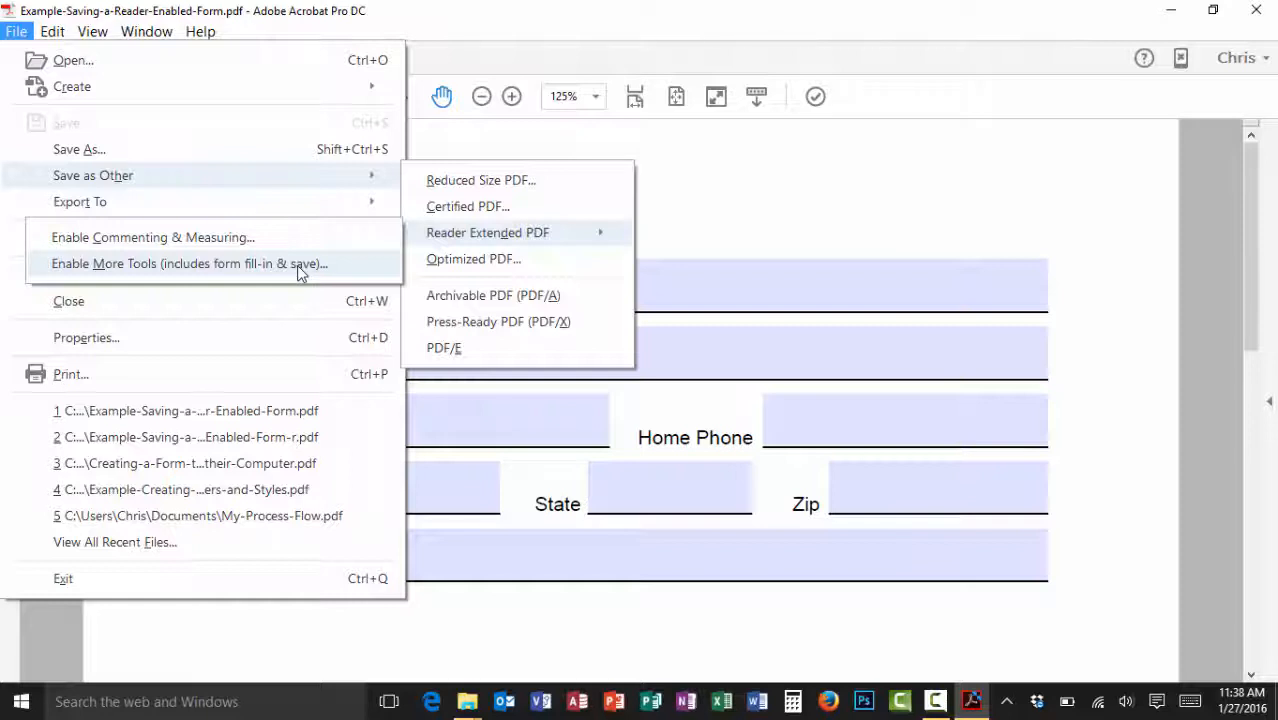
{"action": "left_click", "coordinate": [190, 264]}
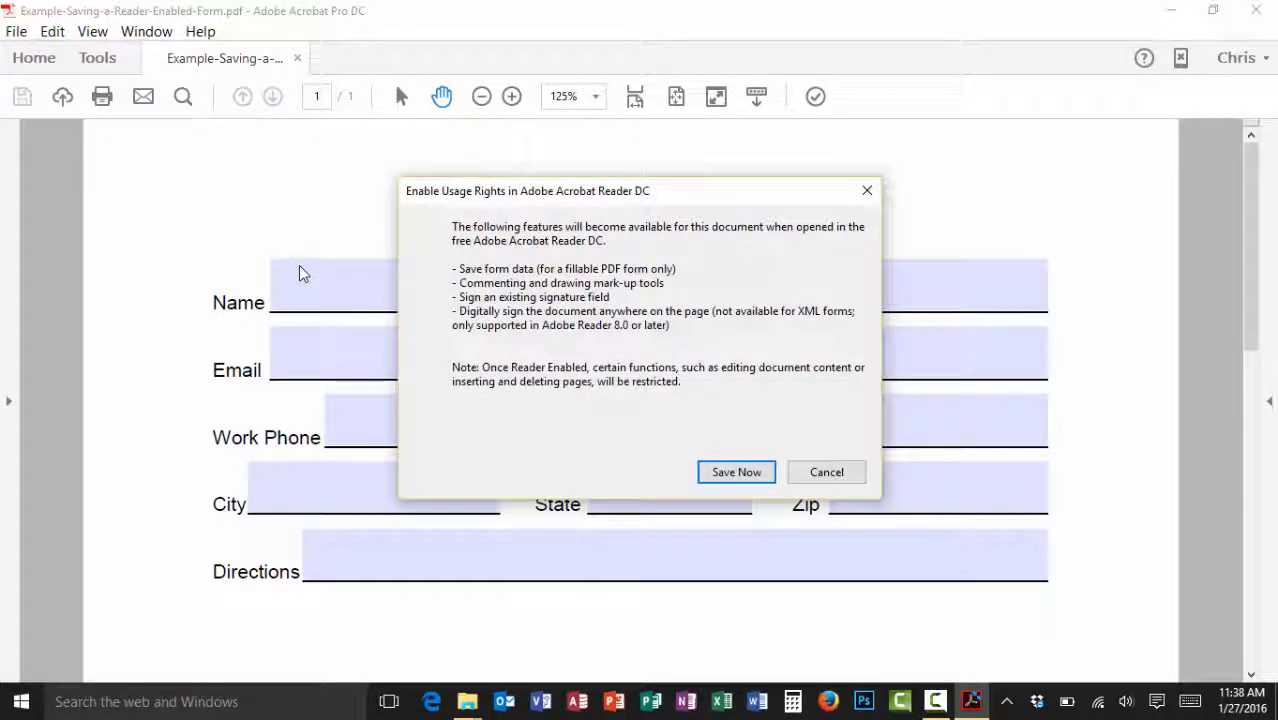
{"action": "mouse_move", "coordinate": [552, 268]}
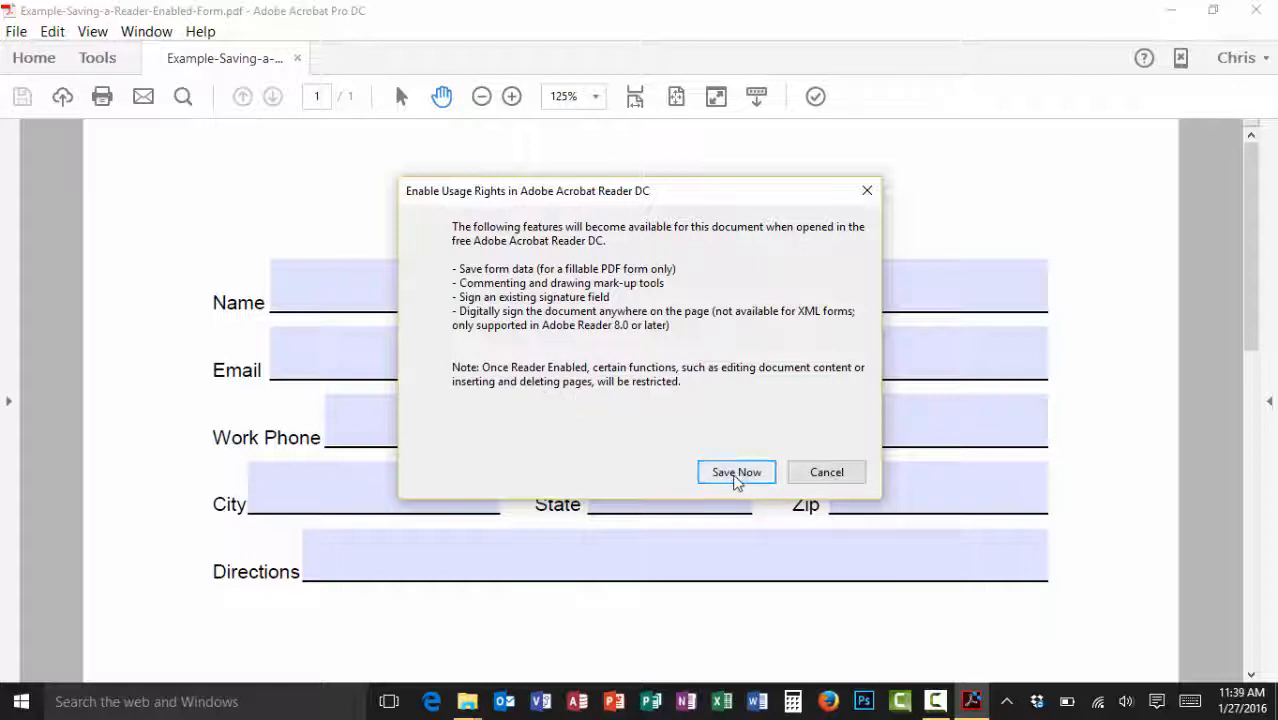
Step: Proceed with Save Now and rename the copy to end in '-r' before .pdf
{"action": "left_click", "coordinate": [736, 472]}
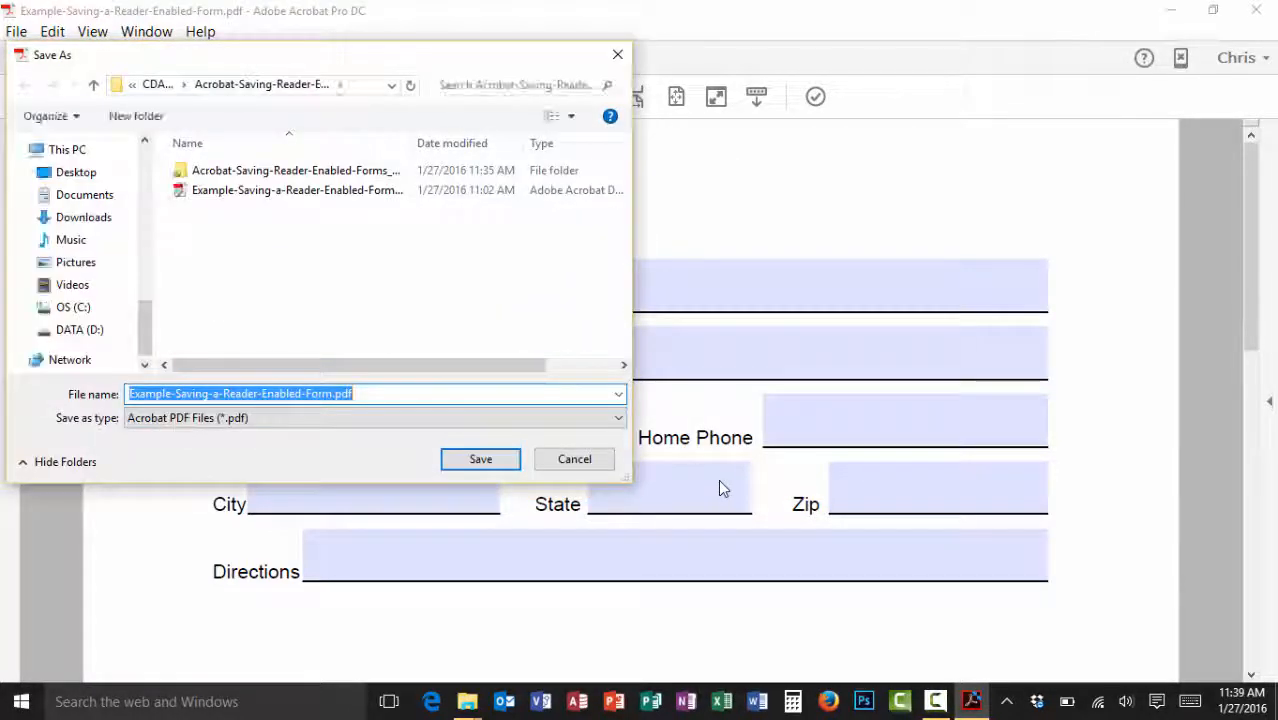
{"action": "left_click", "coordinate": [336, 394]}
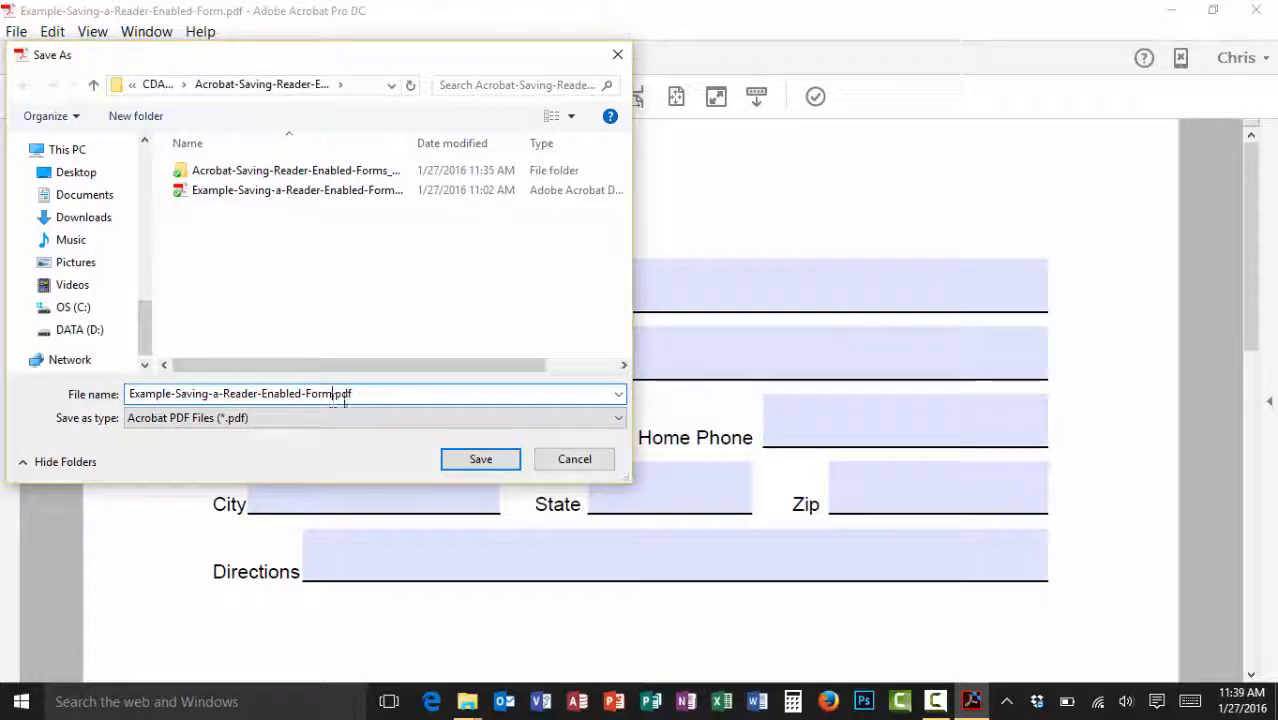
{"action": "type", "text": "-r"}
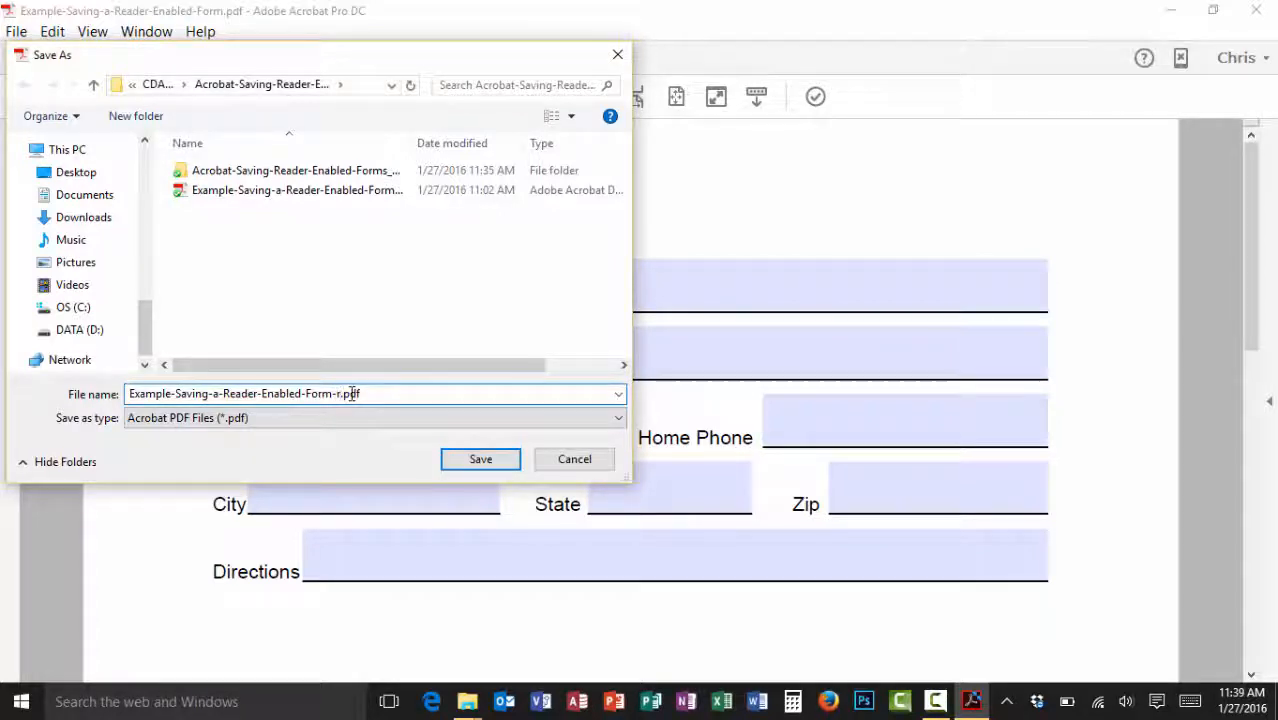
{"action": "mouse_move", "coordinate": [480, 458]}
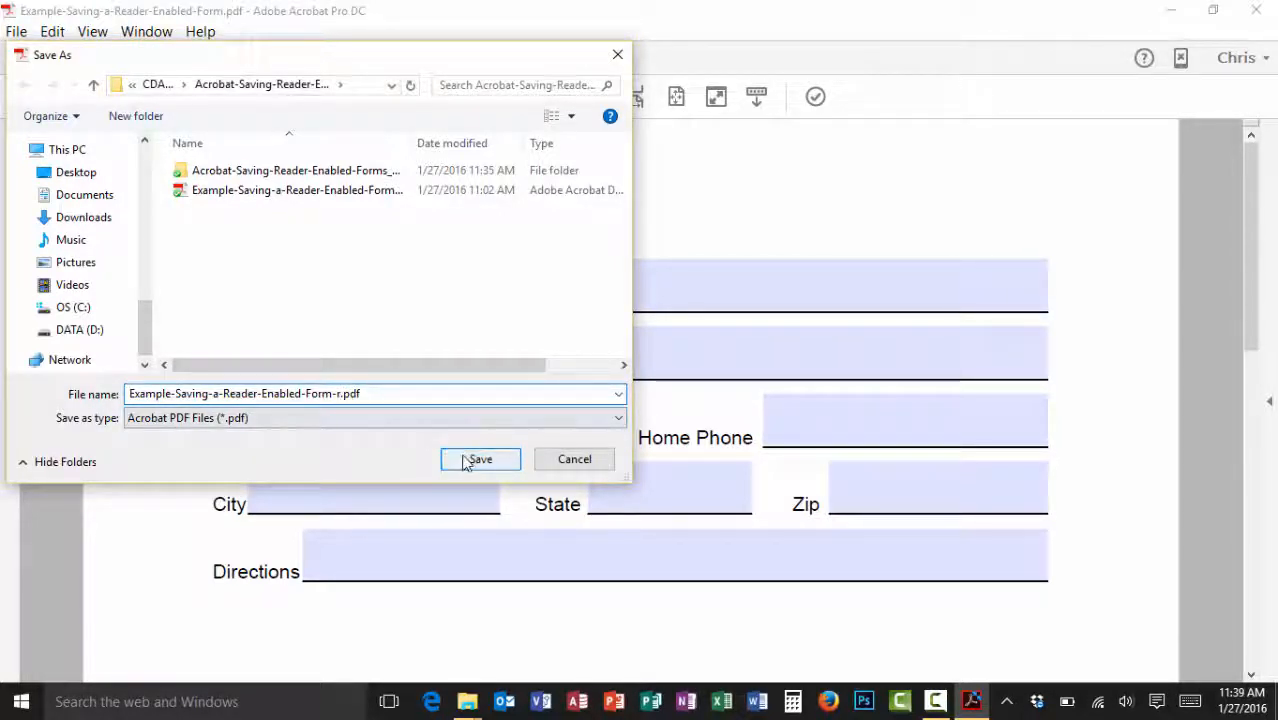
Step: Save the Reader-enabled copy as Example-Saving-a-Reader-Enabled-Form-r.pdf
{"action": "left_click", "coordinate": [480, 458]}
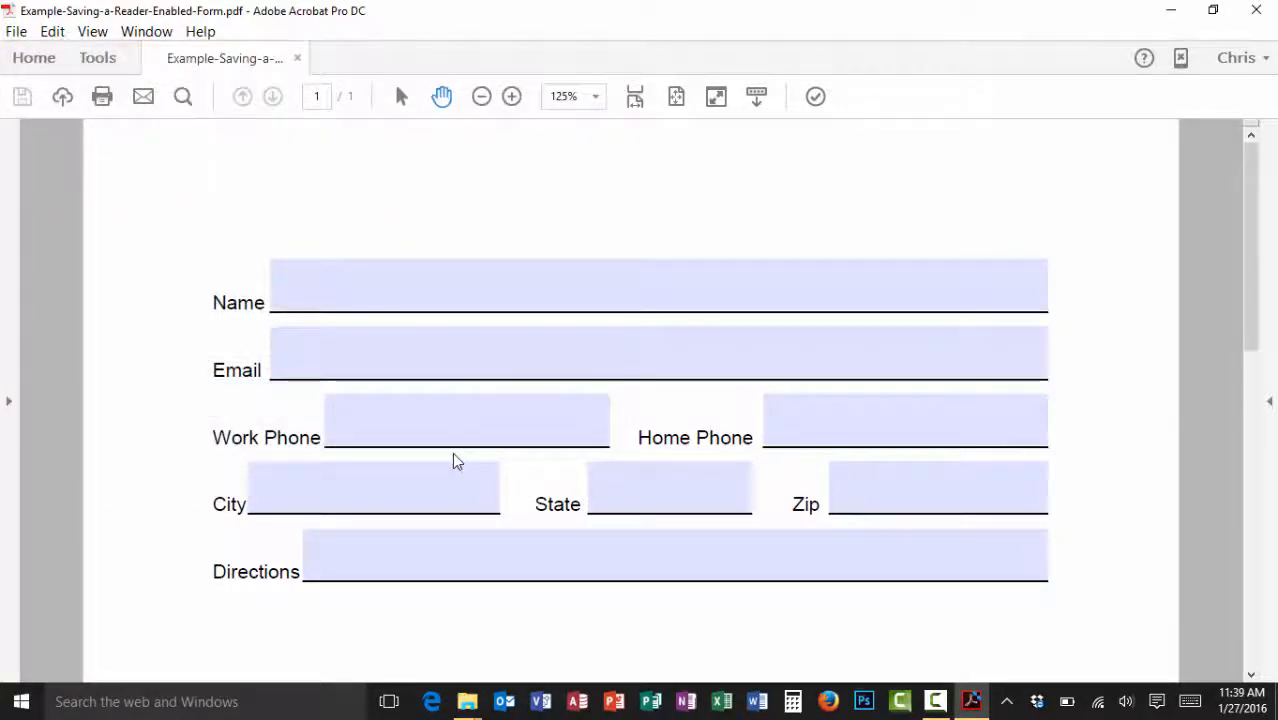
{"action": "mouse_move", "coordinate": [452, 460]}
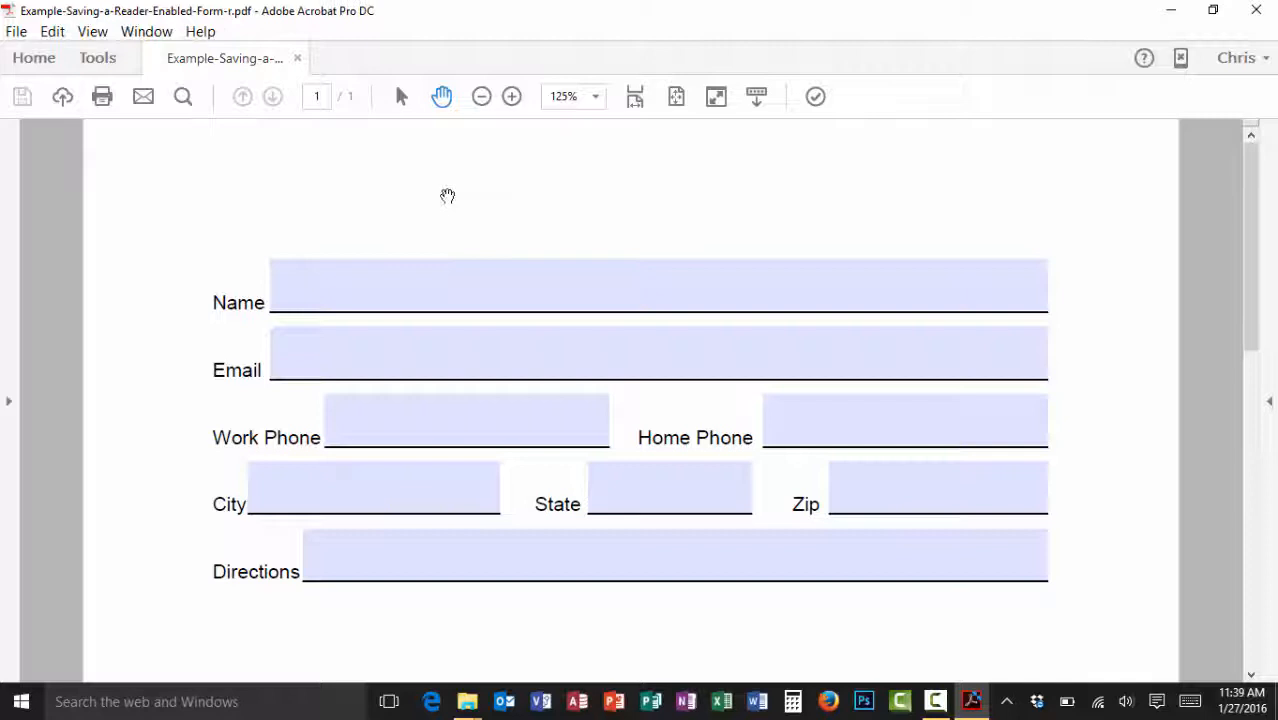
{"action": "mouse_move", "coordinate": [252, 34]}
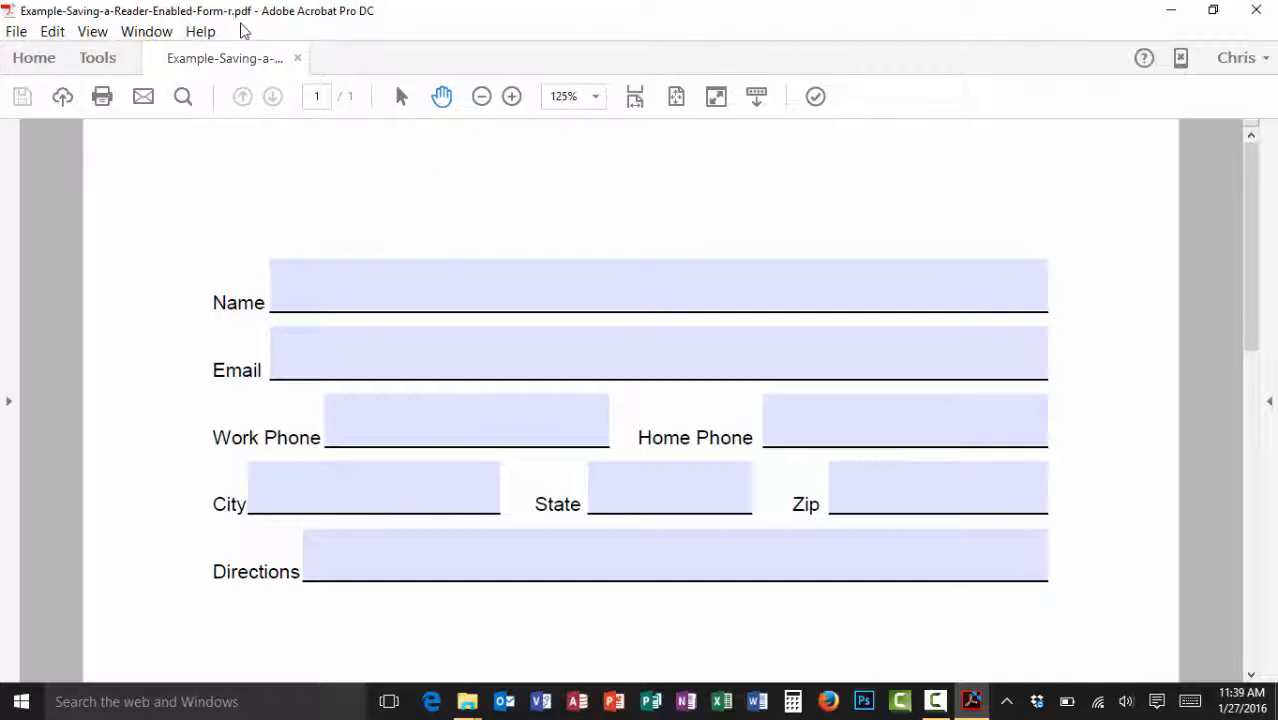